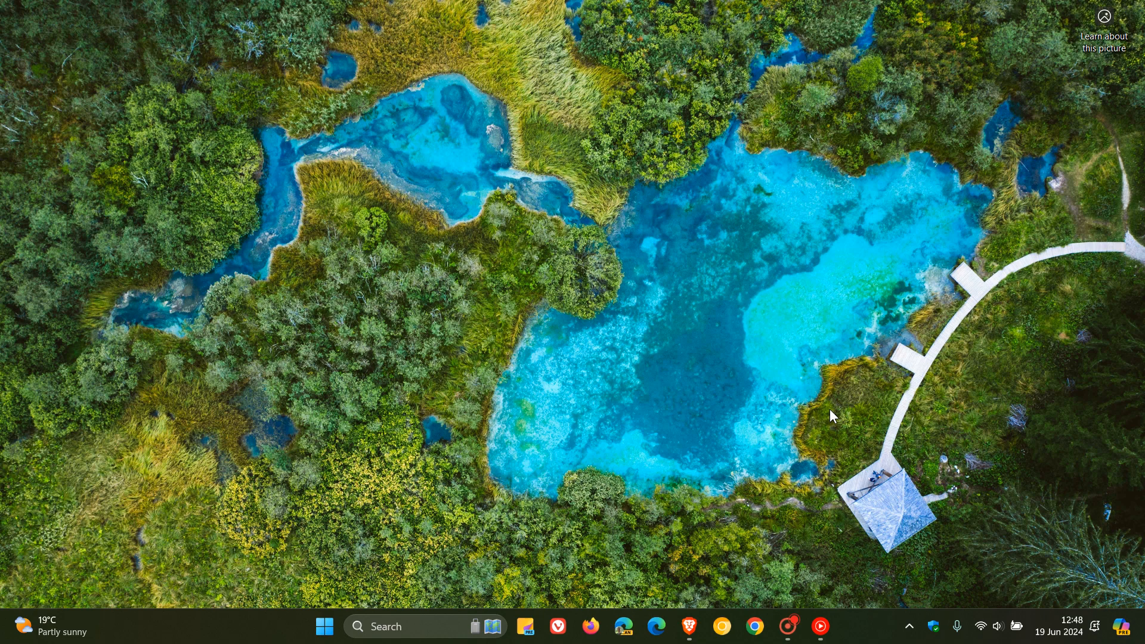
mouse_move(748, 418)
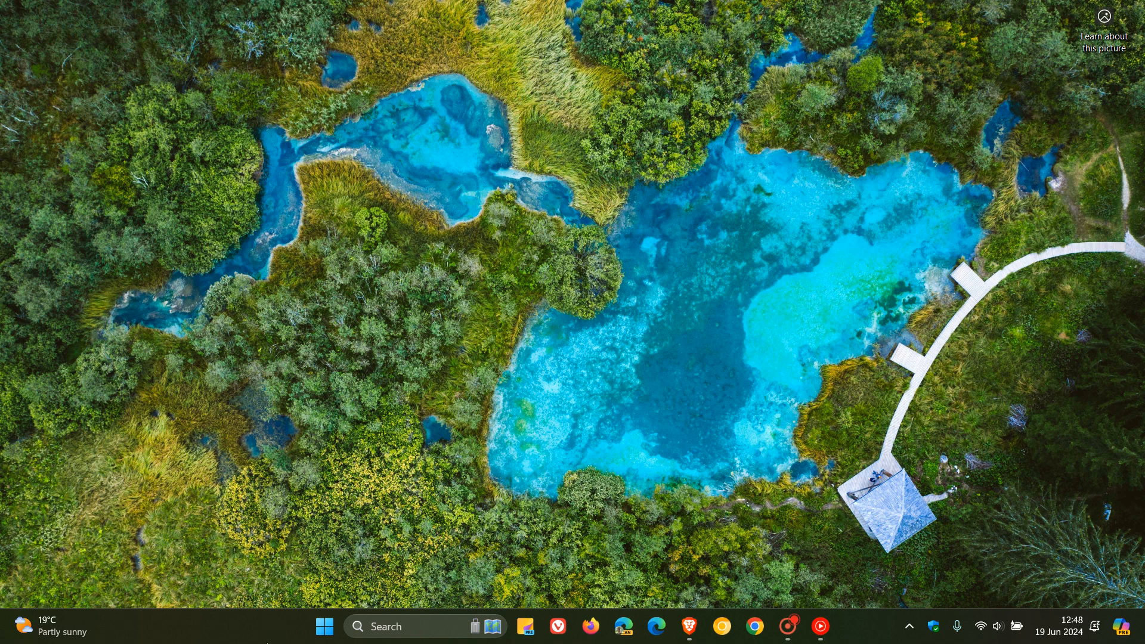
- Go from the Start menu into Settings and land on the Windows Update page
click(324, 626)
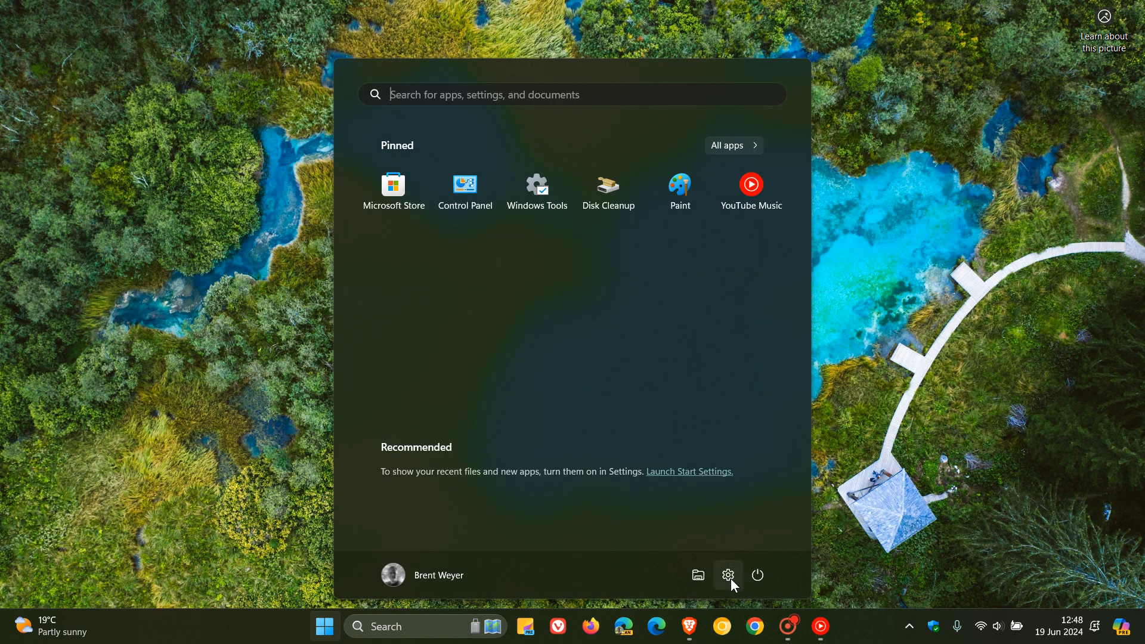
click(727, 575)
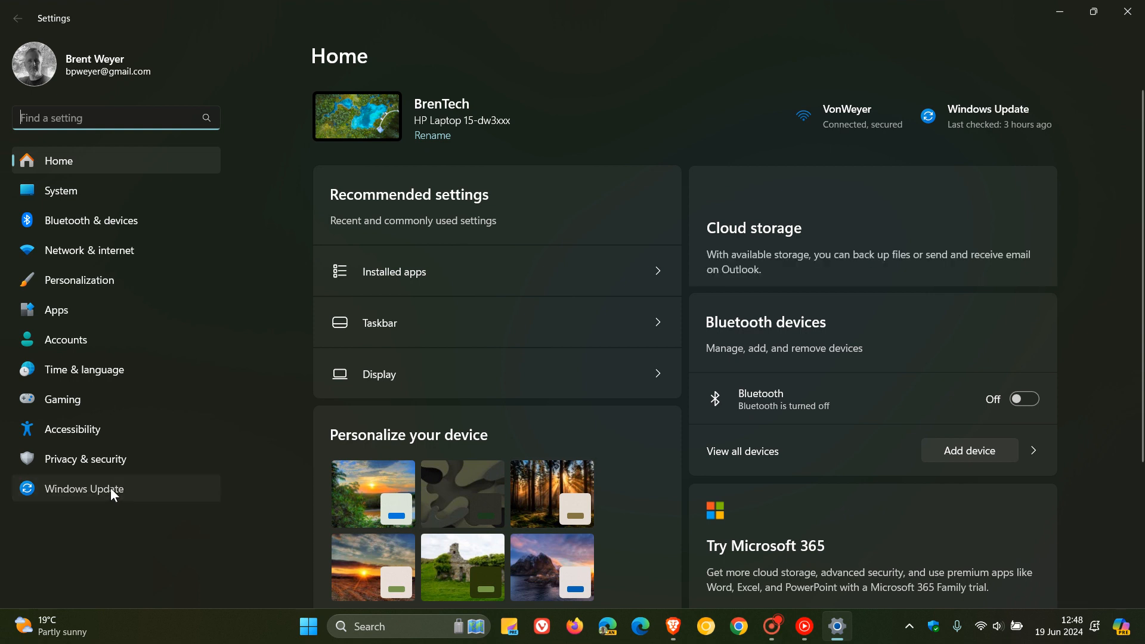
click(84, 489)
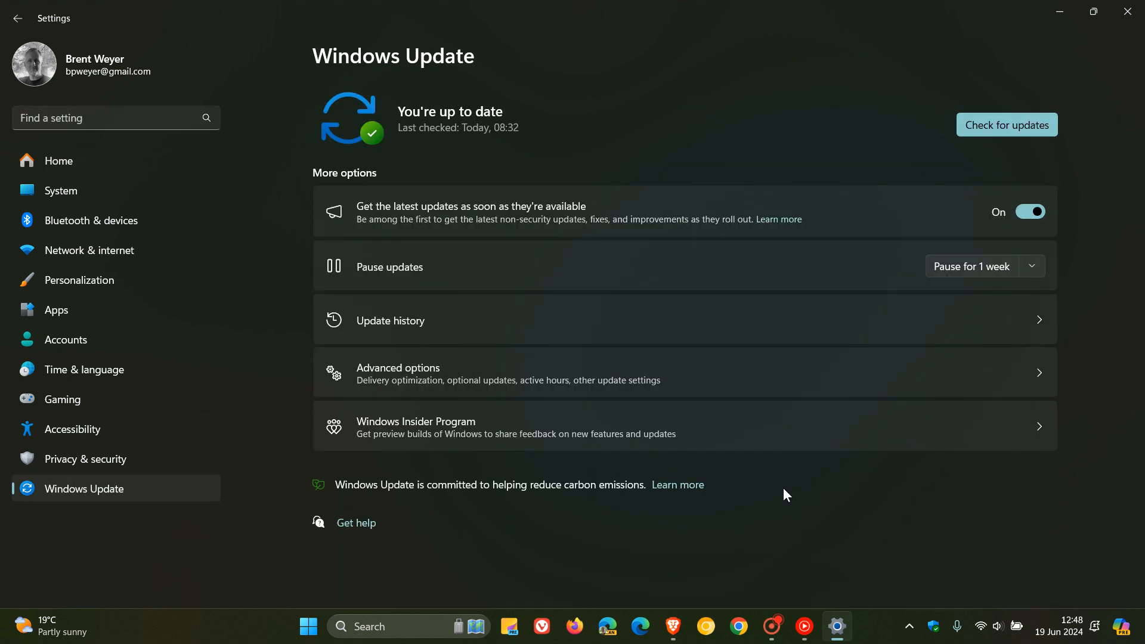
- View the update history and follow 'Learn more' for the 2024-06 Cumulative Update KB5039212
click(390, 320)
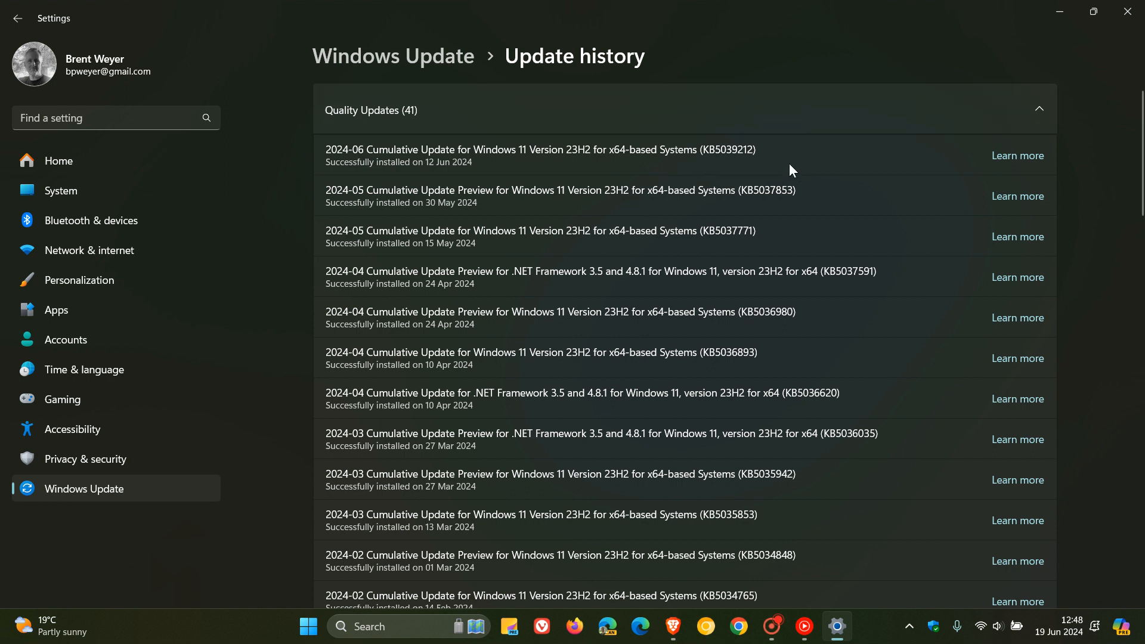
mouse_move(801, 171)
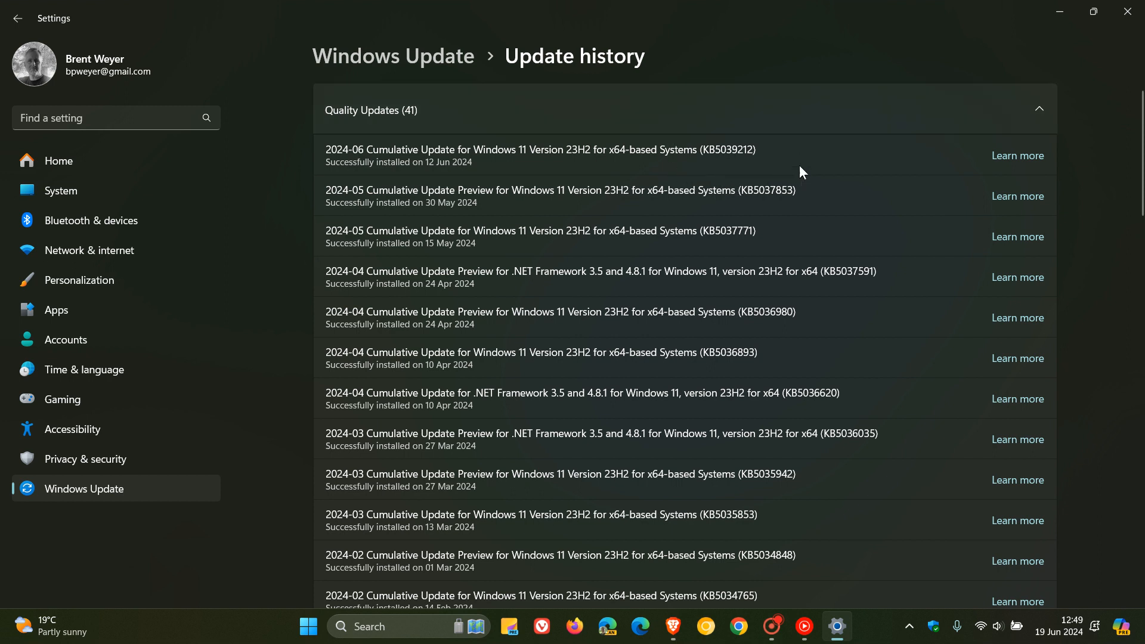
mouse_move(754, 181)
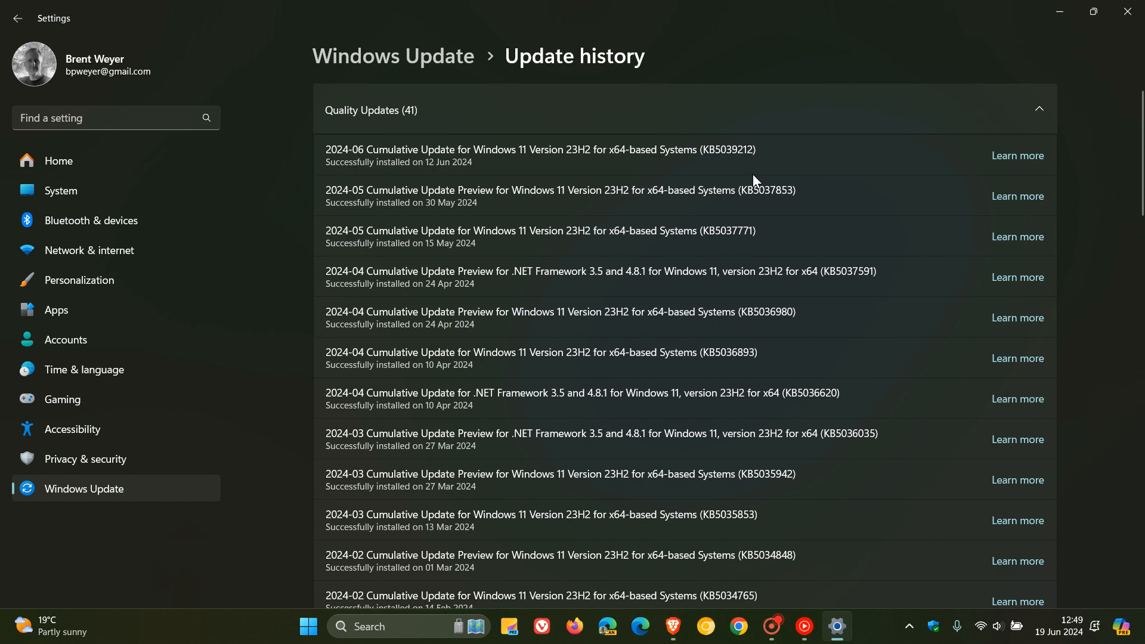
mouse_move(767, 176)
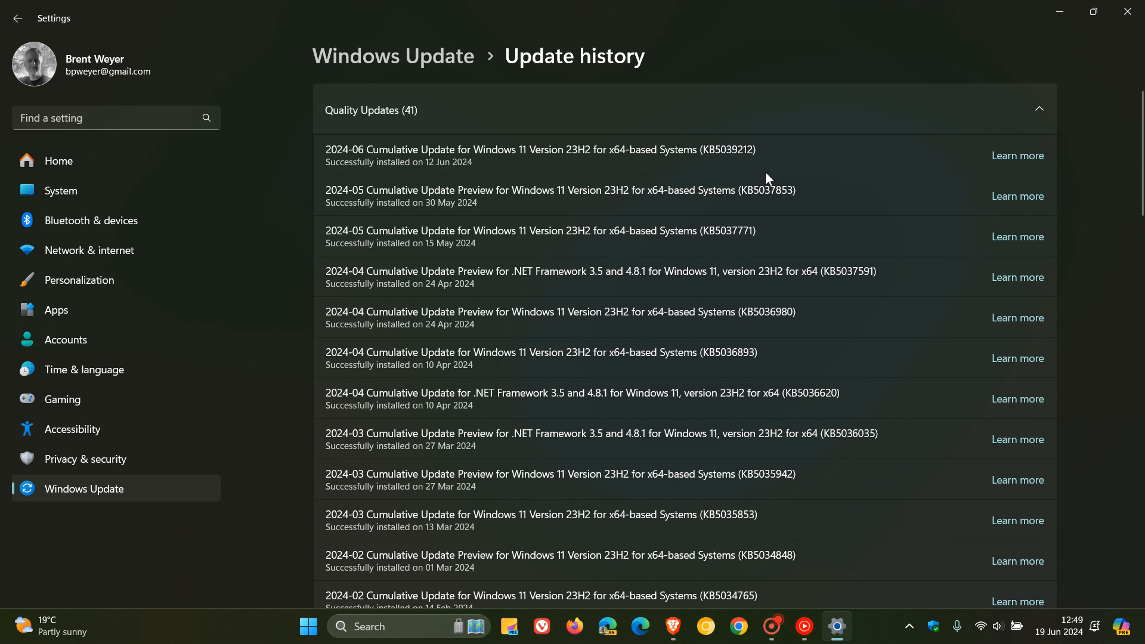
mouse_move(782, 174)
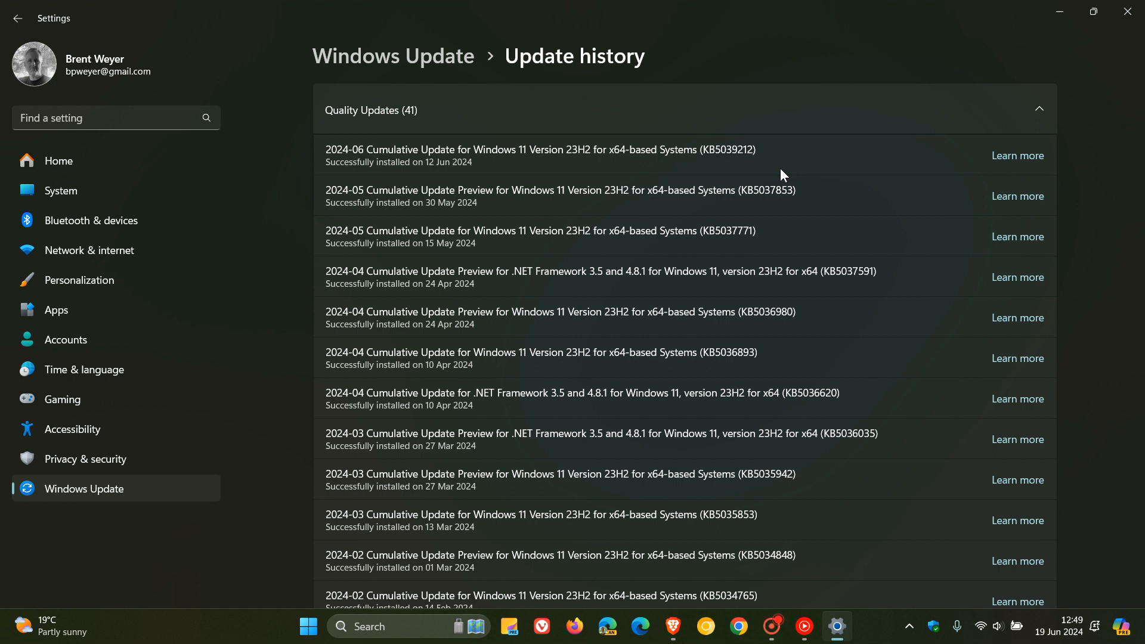
mouse_move(808, 188)
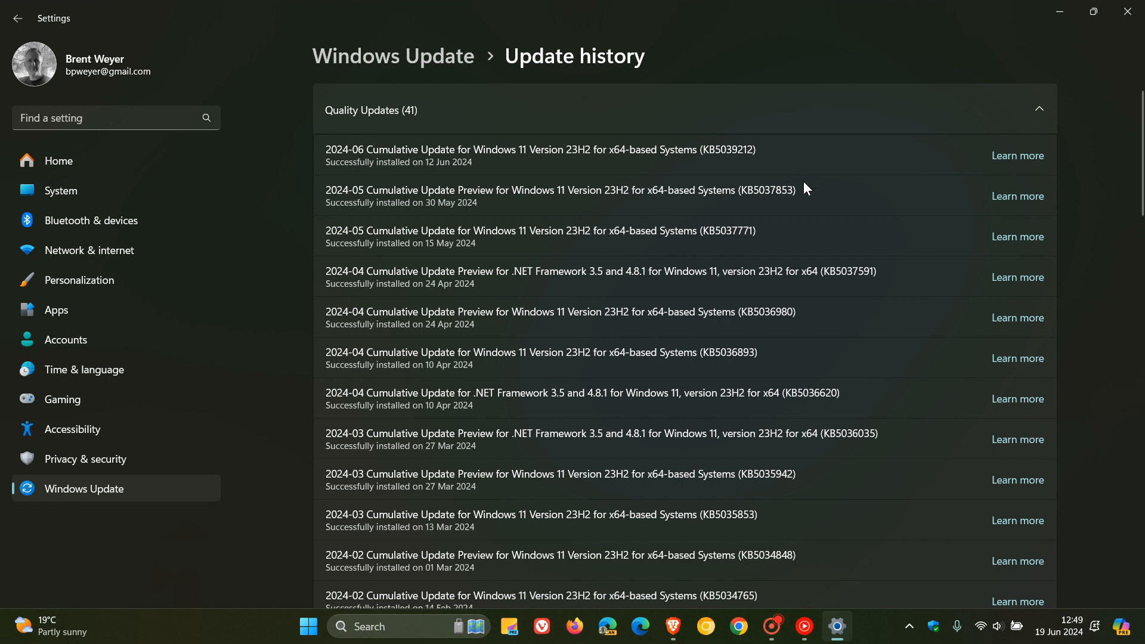
click(1017, 156)
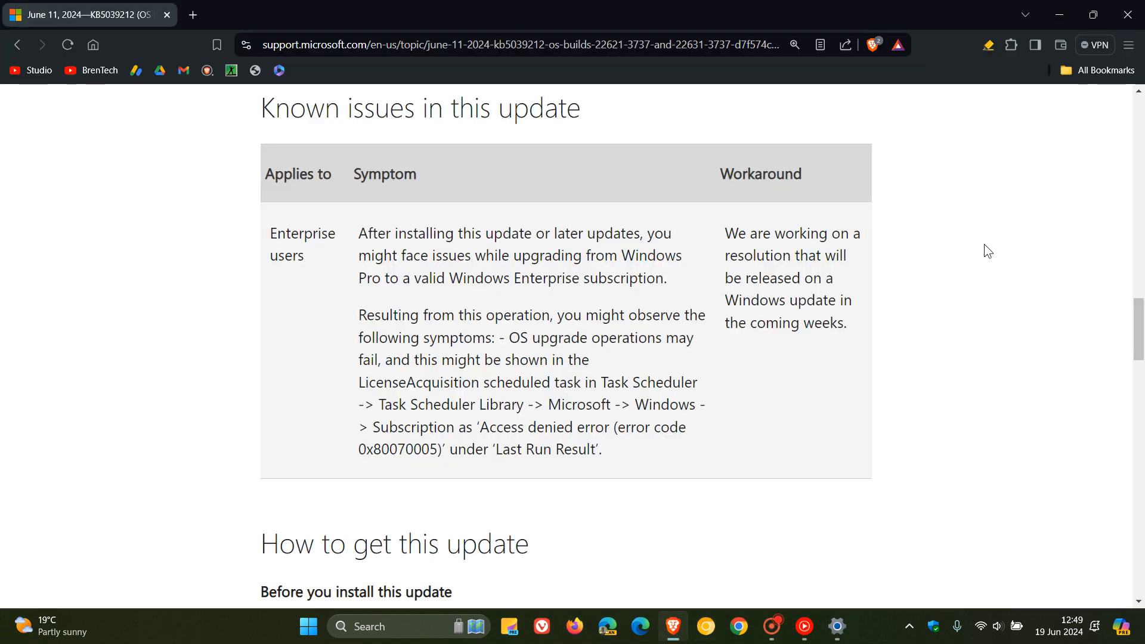
mouse_move(982, 222)
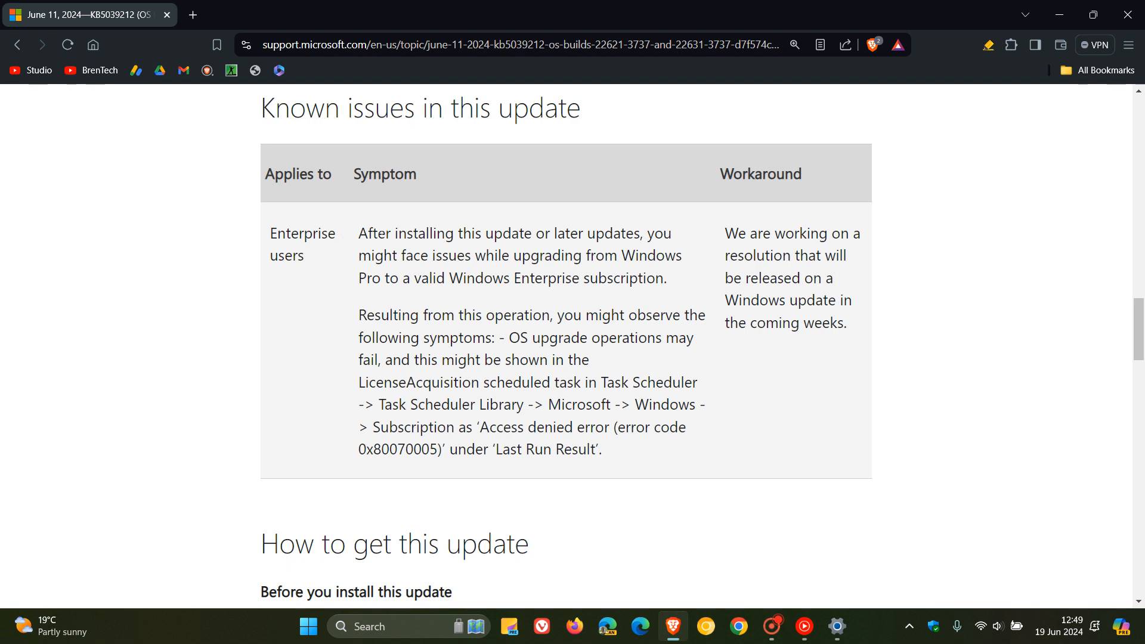
- Highlight the first Known issues symptom paragraph about Pro-to-Enterprise upgrade failures
drag(359, 234, 669, 234)
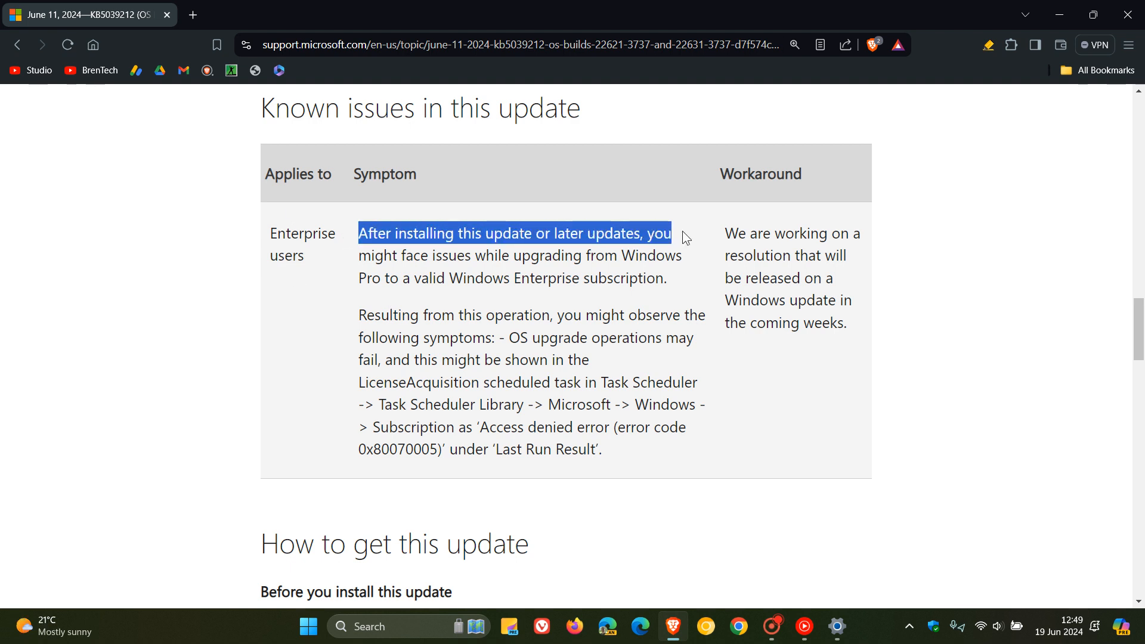
drag(670, 233, 679, 255)
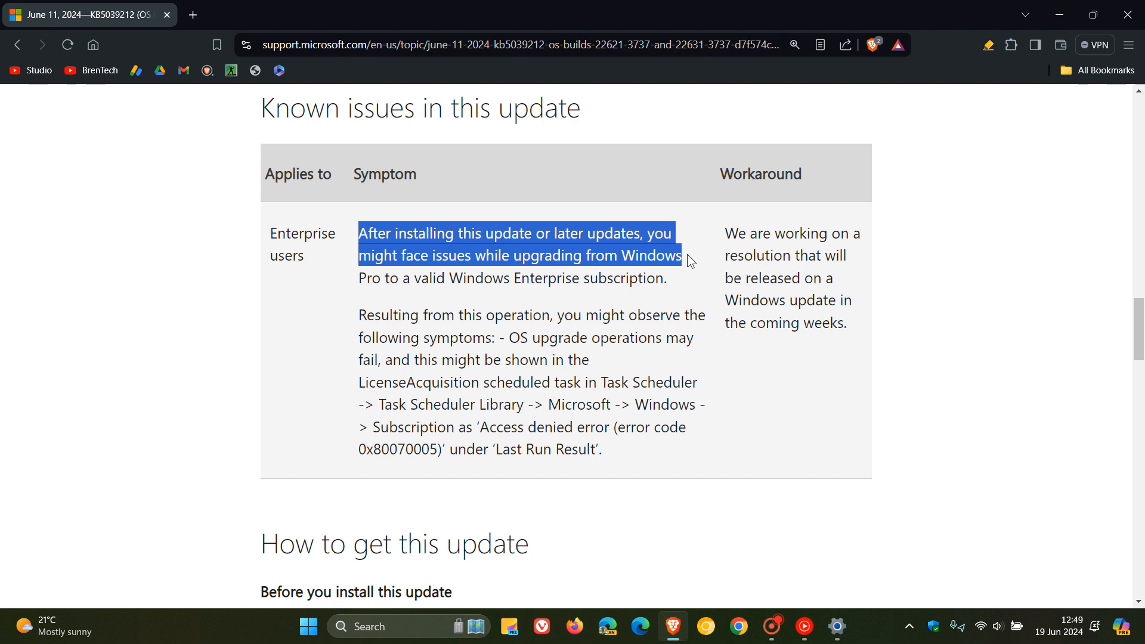
drag(687, 261, 666, 277)
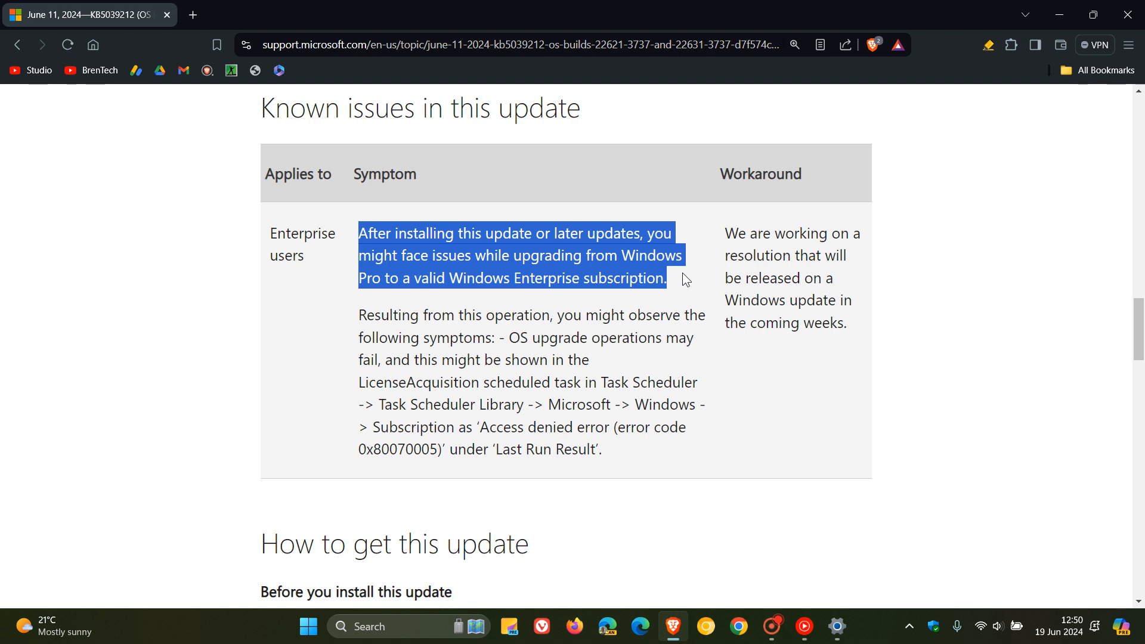
mouse_move(939, 245)
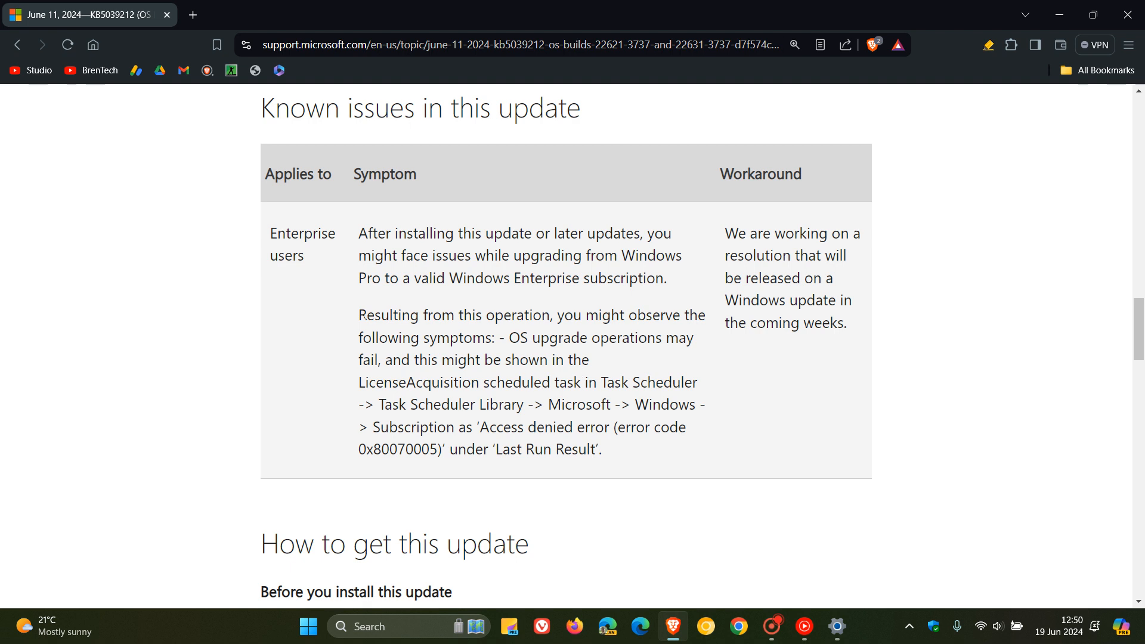
- Highlight the second symptom paragraph, from 'Resulting from this operation' through the 0x80070005 'Last Run Result'
drag(359, 315, 555, 315)
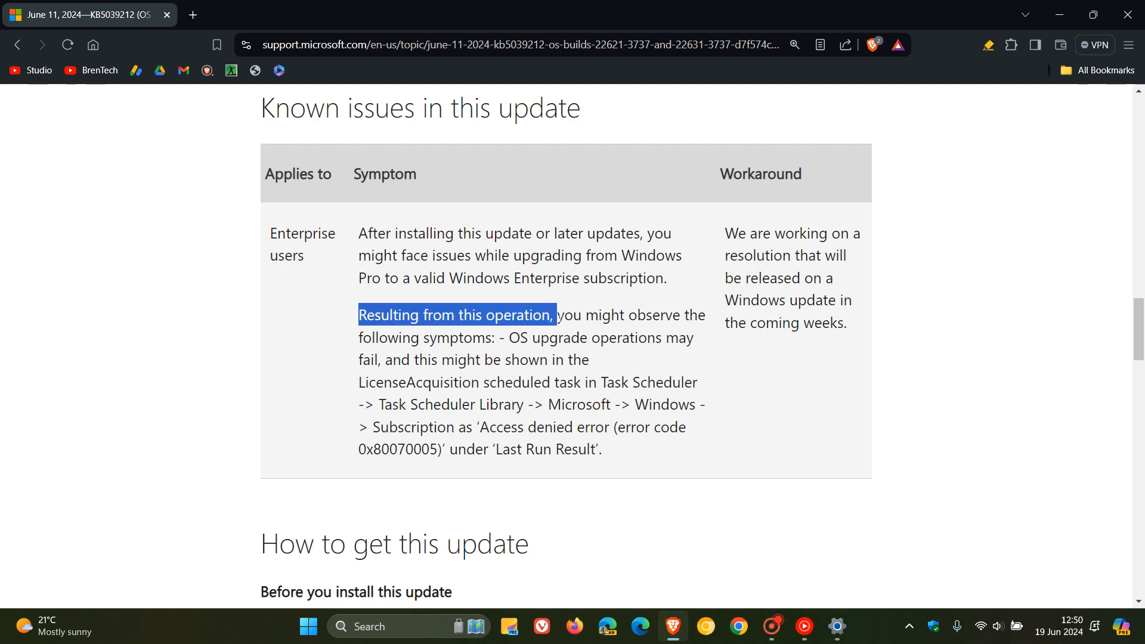
drag(555, 314, 694, 337)
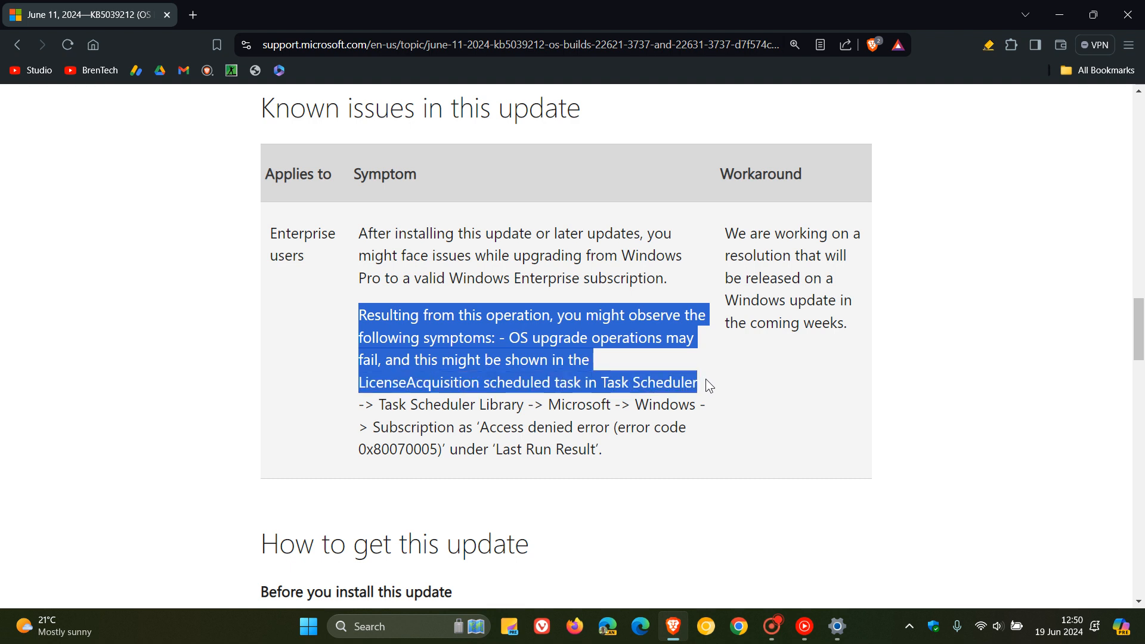
mouse_move(708, 392)
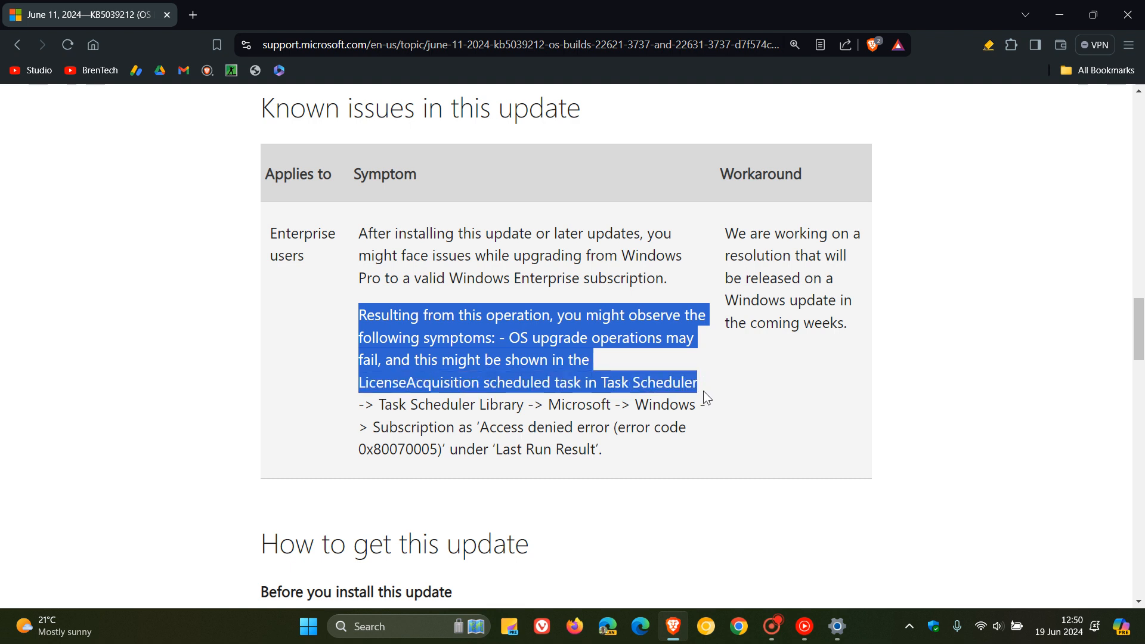
drag(697, 382, 705, 404)
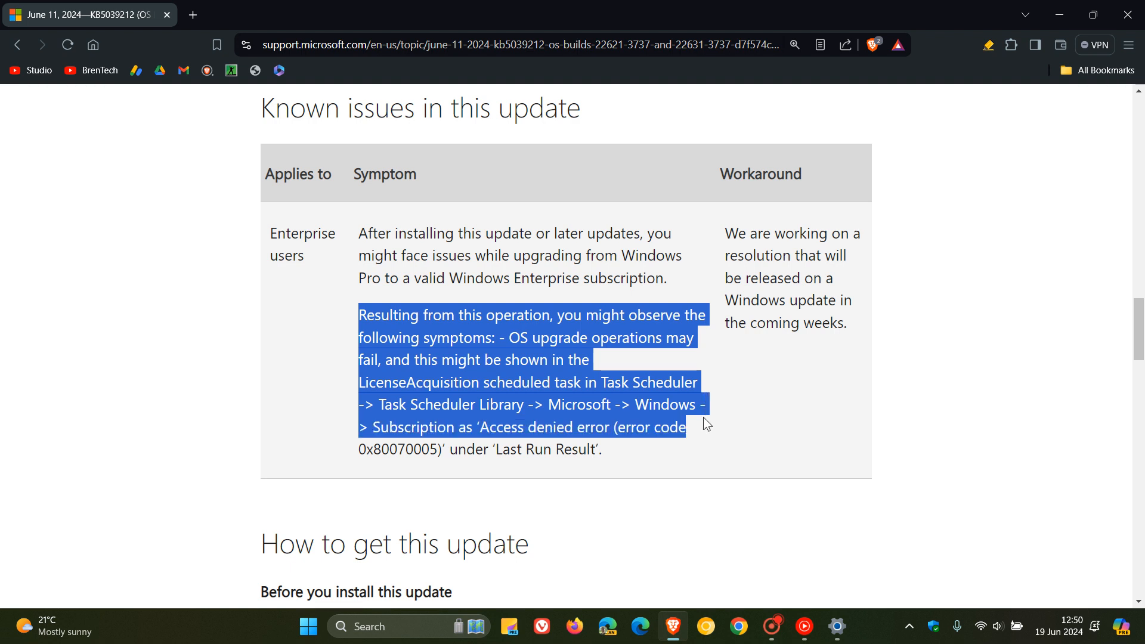
drag(705, 423, 600, 450)
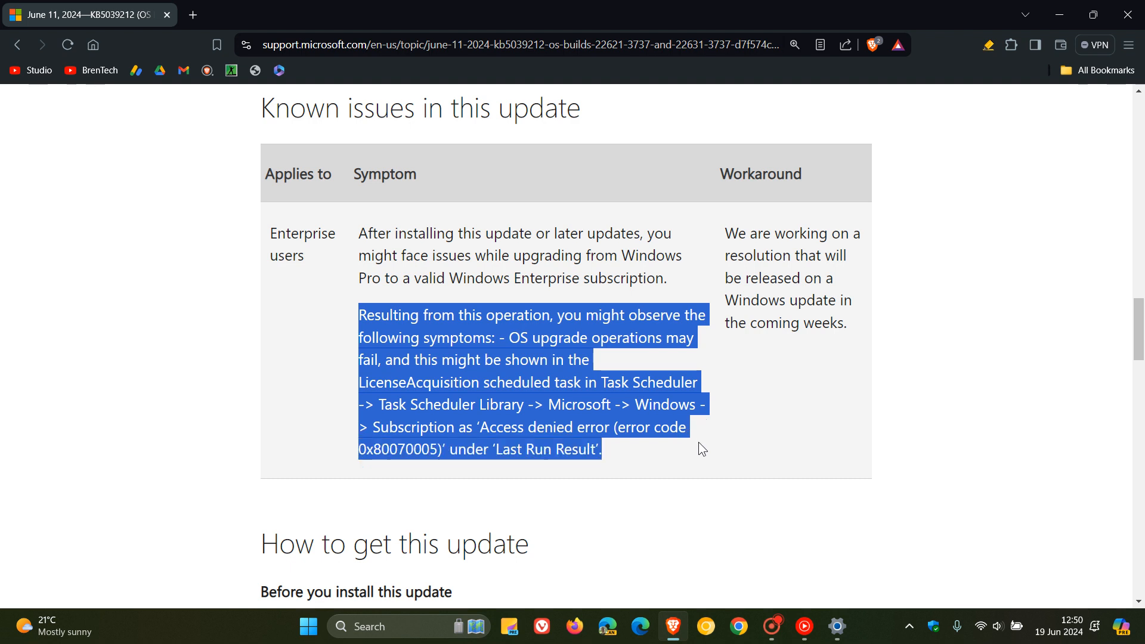
- Clear the selection and re-highlight the first symptom paragraph on Pro-to-Enterprise upgrade issues
click(818, 151)
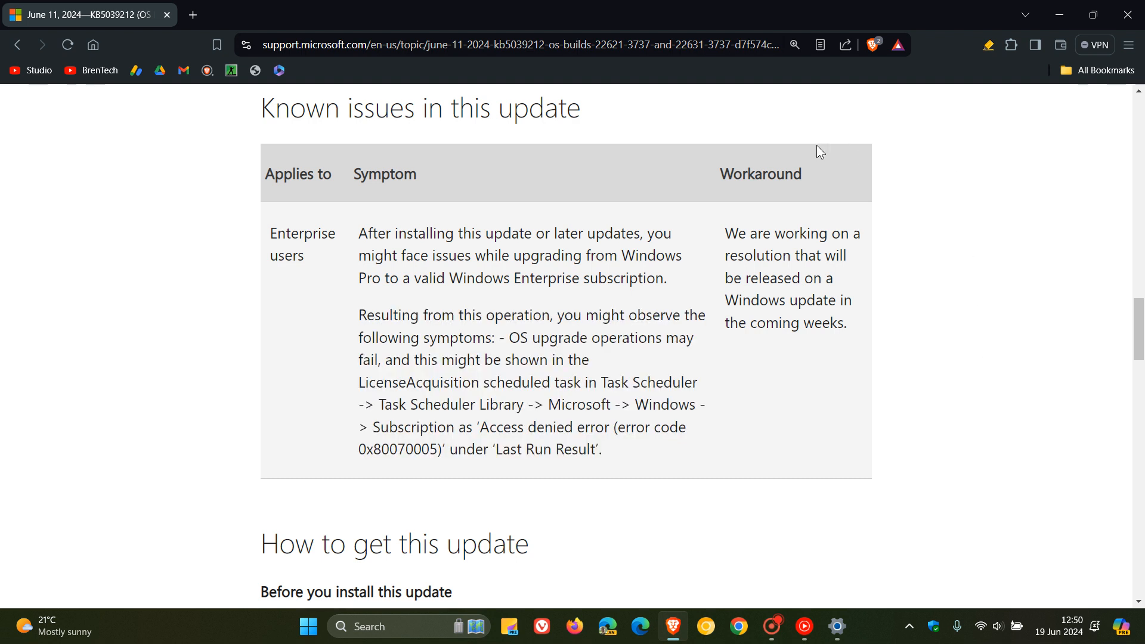
mouse_move(908, 235)
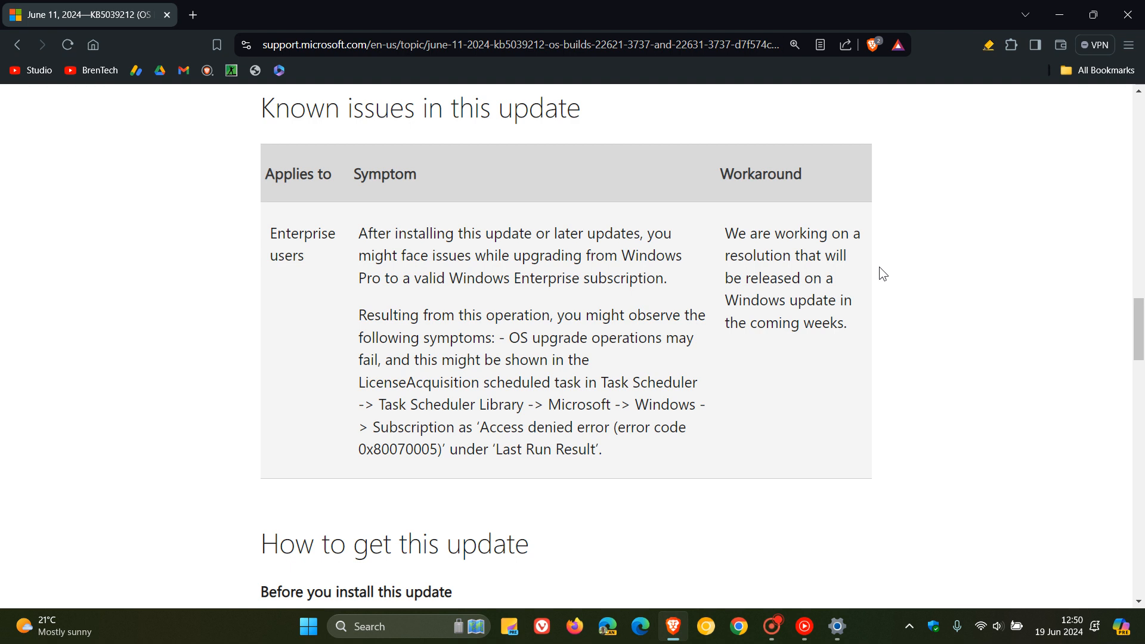
mouse_move(873, 282)
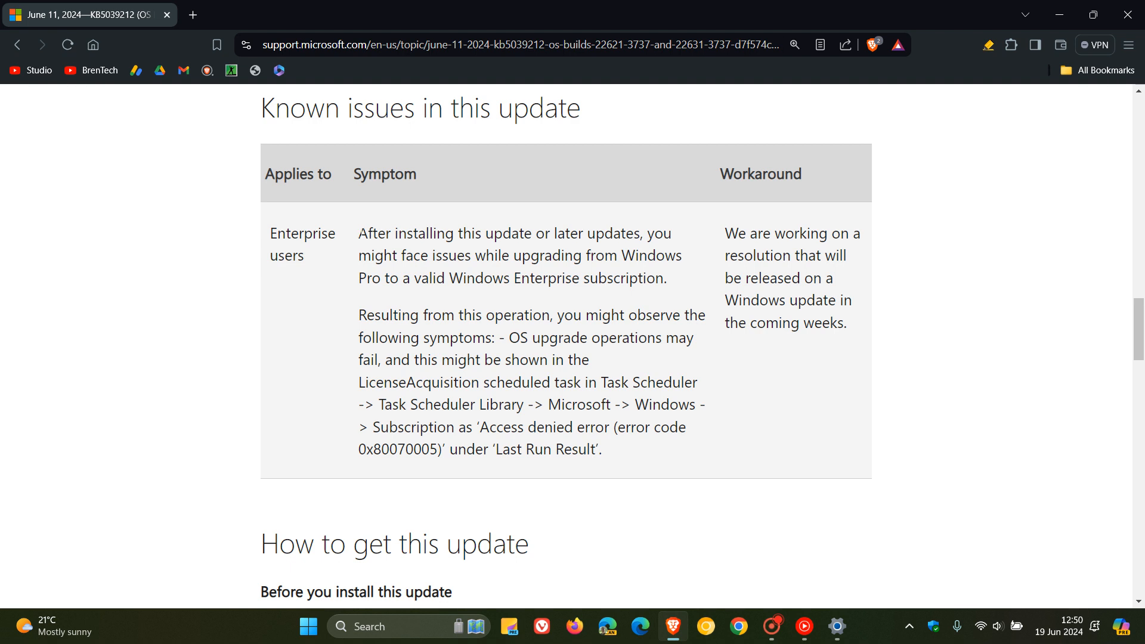
drag(359, 232, 665, 278)
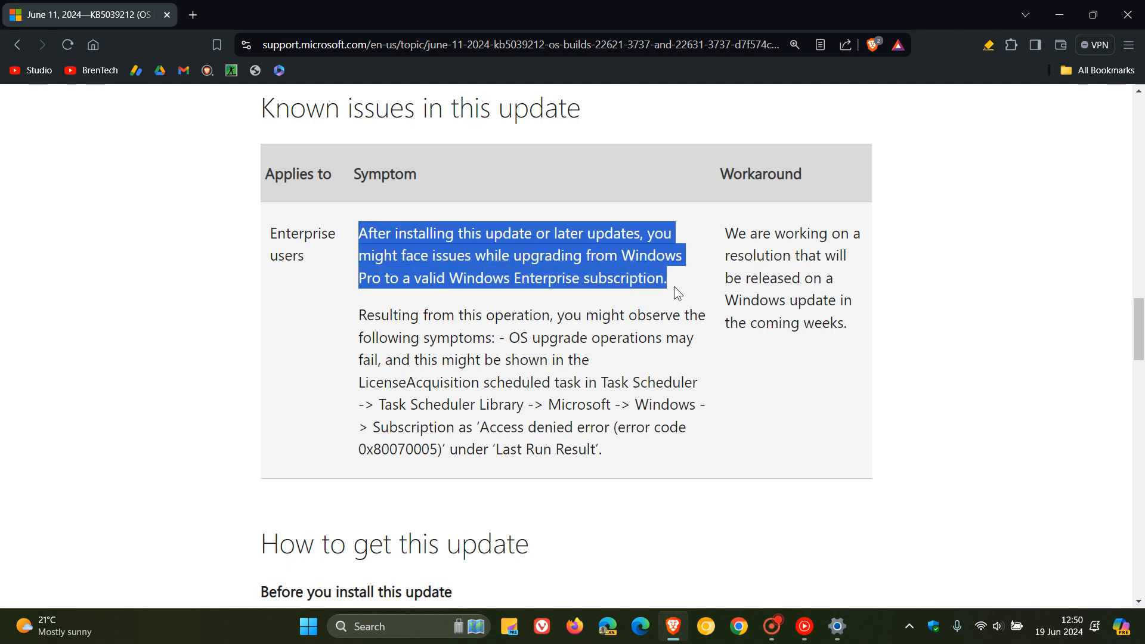
mouse_move(989, 314)
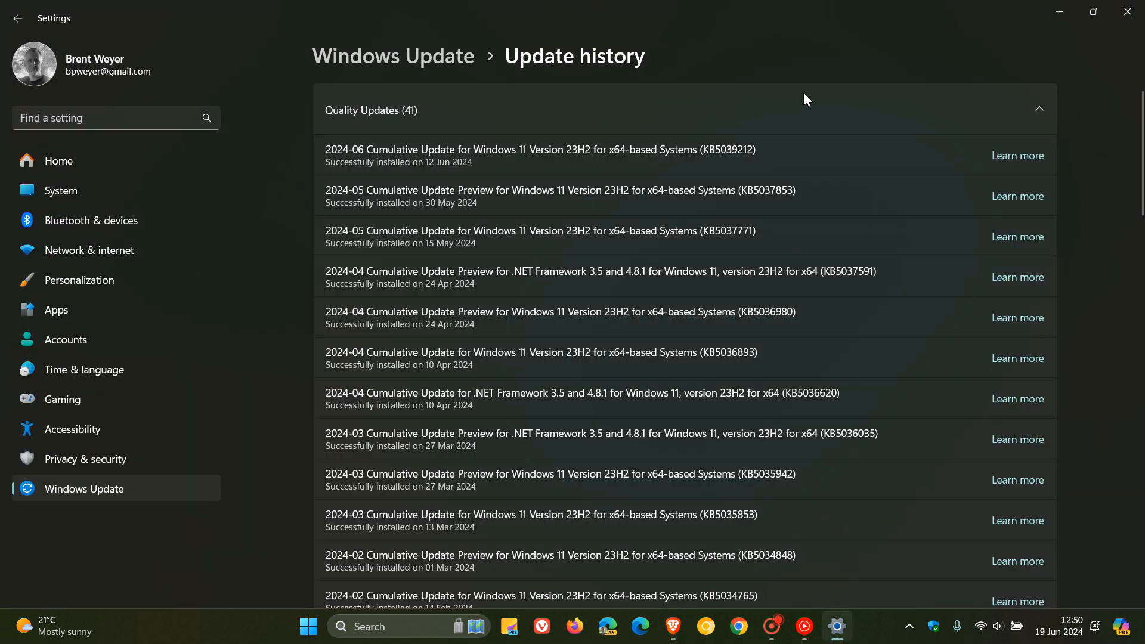
mouse_move(829, 165)
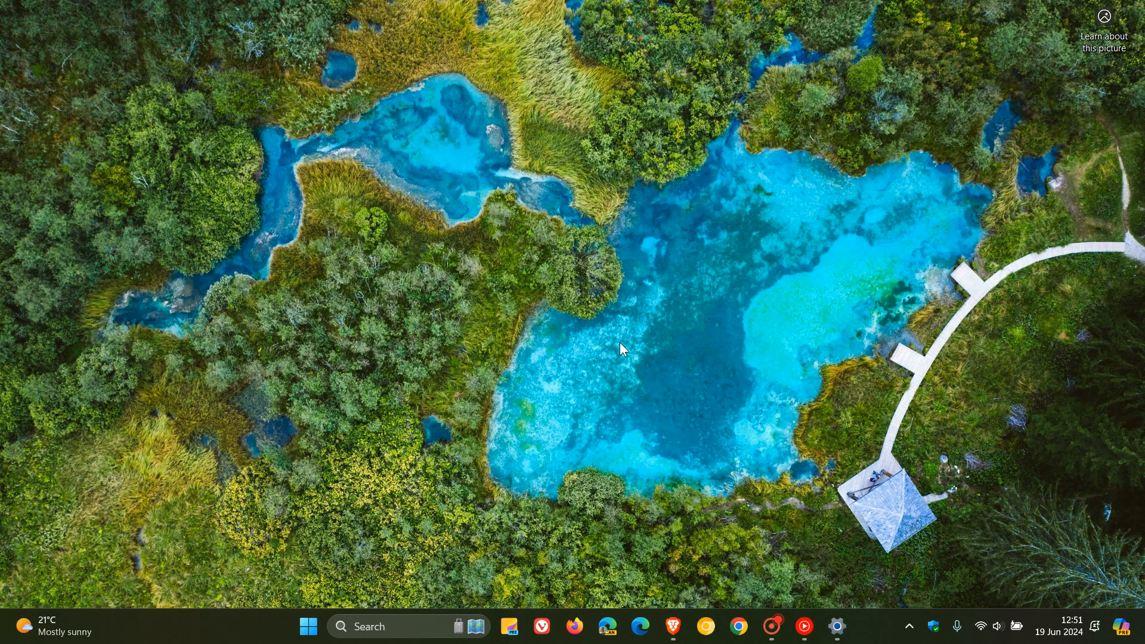
mouse_move(682, 207)
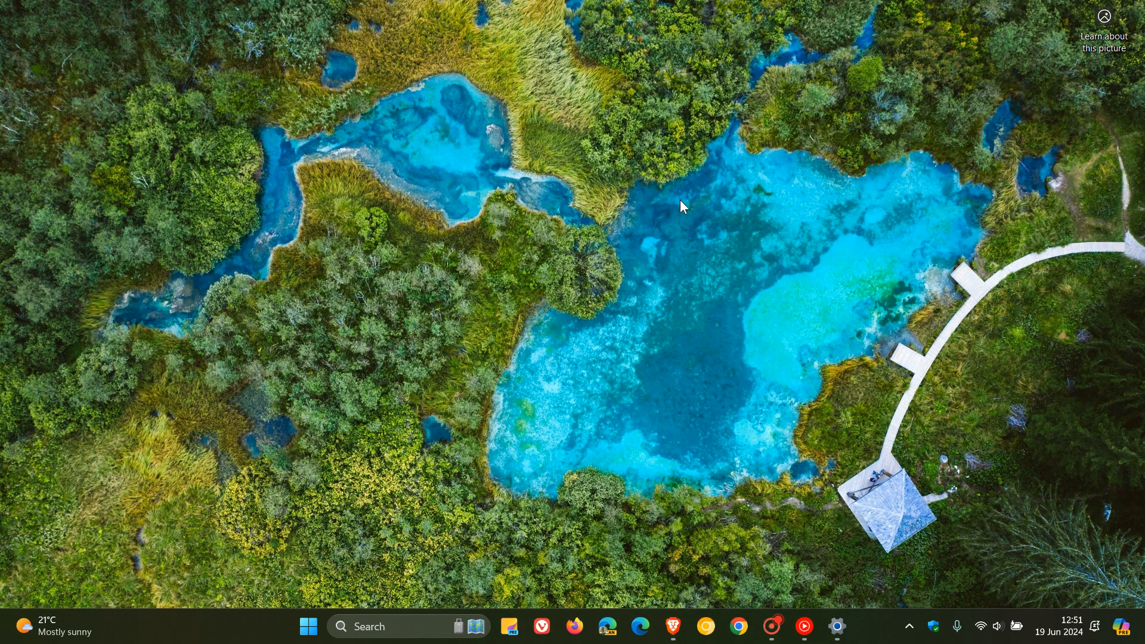